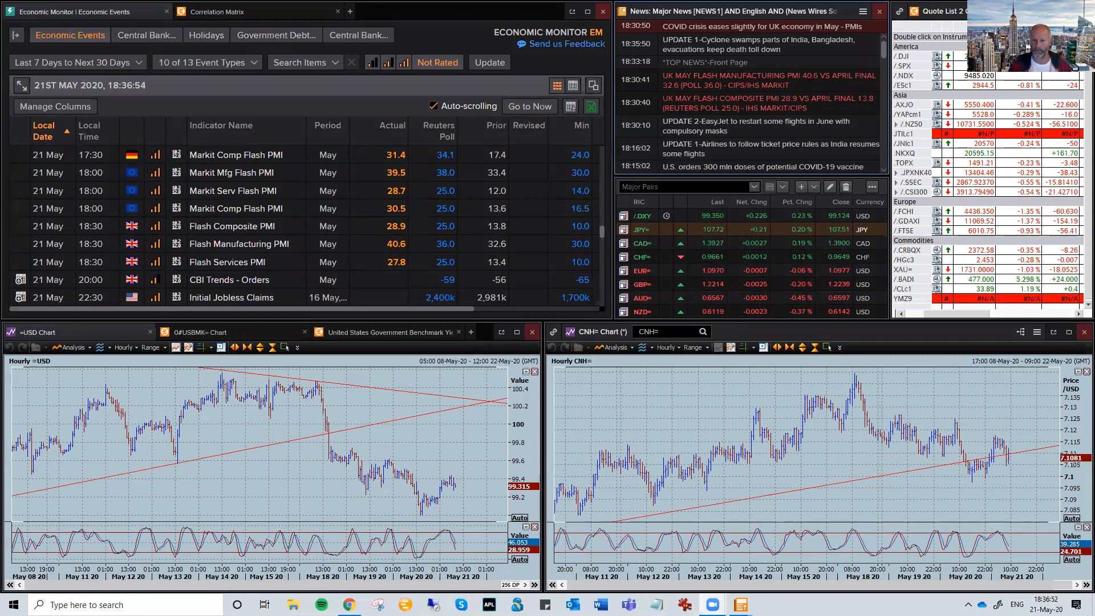
# Mark the hourly charts in pink: circled AUD and NZD tops, arrows on JPY and EUR, circled GBP range
pyautogui.moveTo(605, 183); pyautogui.dragTo(868, 319)
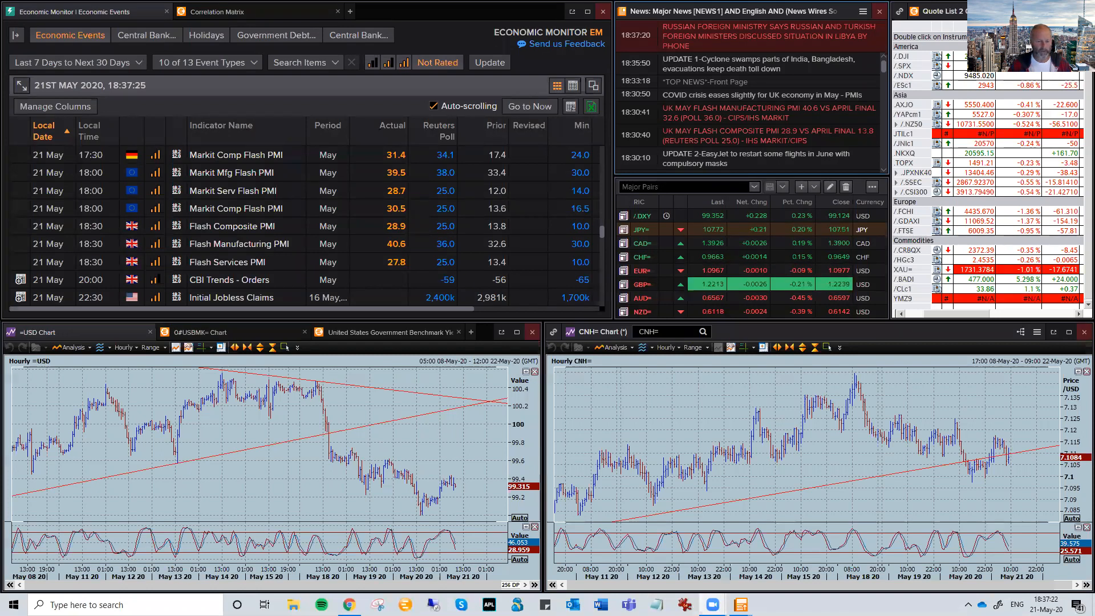
pyautogui.moveTo(315, 398); pyautogui.dragTo(405, 493)
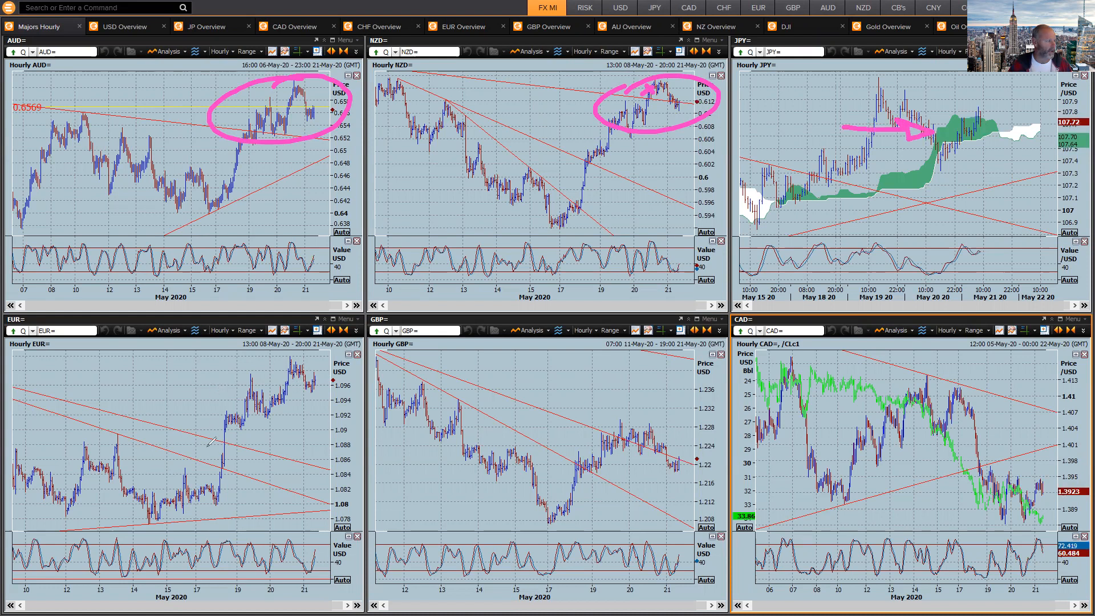
pyautogui.moveTo(206, 454); pyautogui.dragTo(293, 377)
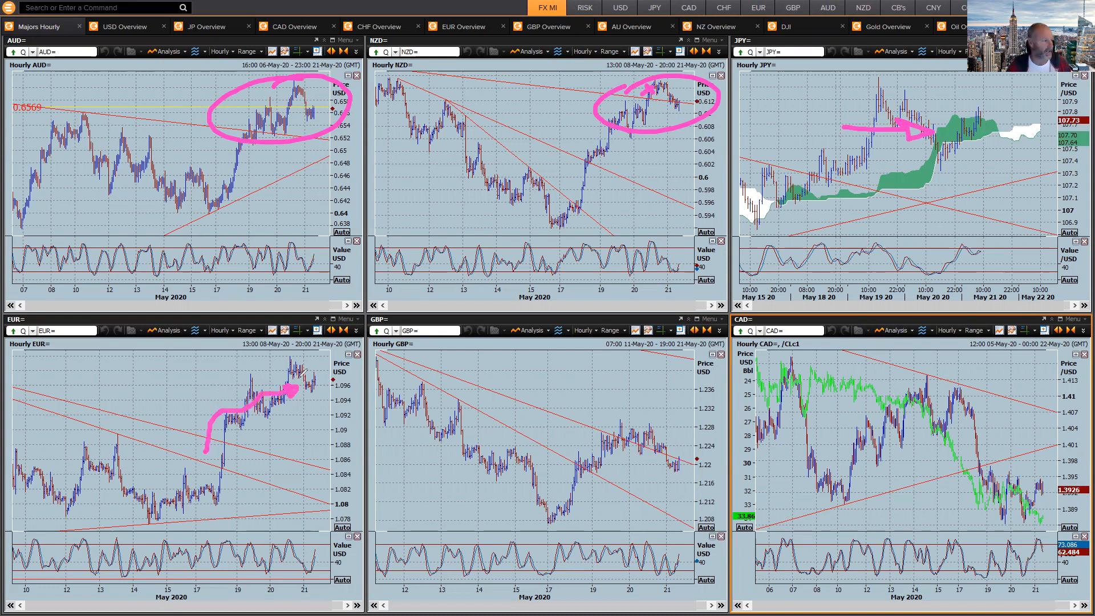
pyautogui.moveTo(541, 507); pyautogui.dragTo(572, 458)
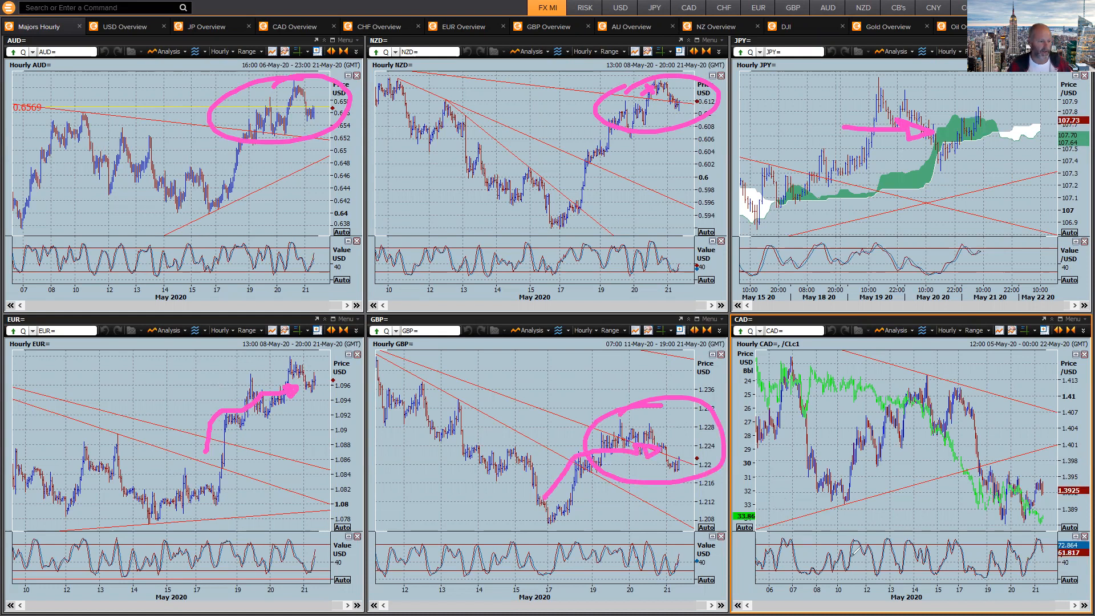
pyautogui.moveTo(928, 404); pyautogui.dragTo(988, 487)
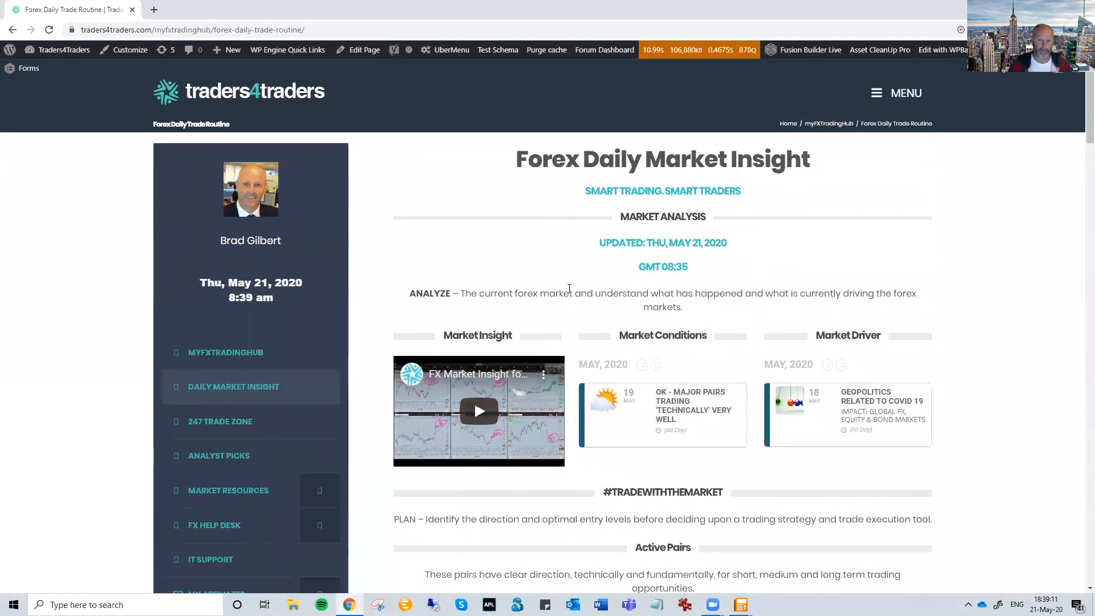
# Circle EURUSD and USDCAD in Active Pairs, tick BUY DIPS, and reach the Watchlist Pairs table
pyautogui.scroll(-3)
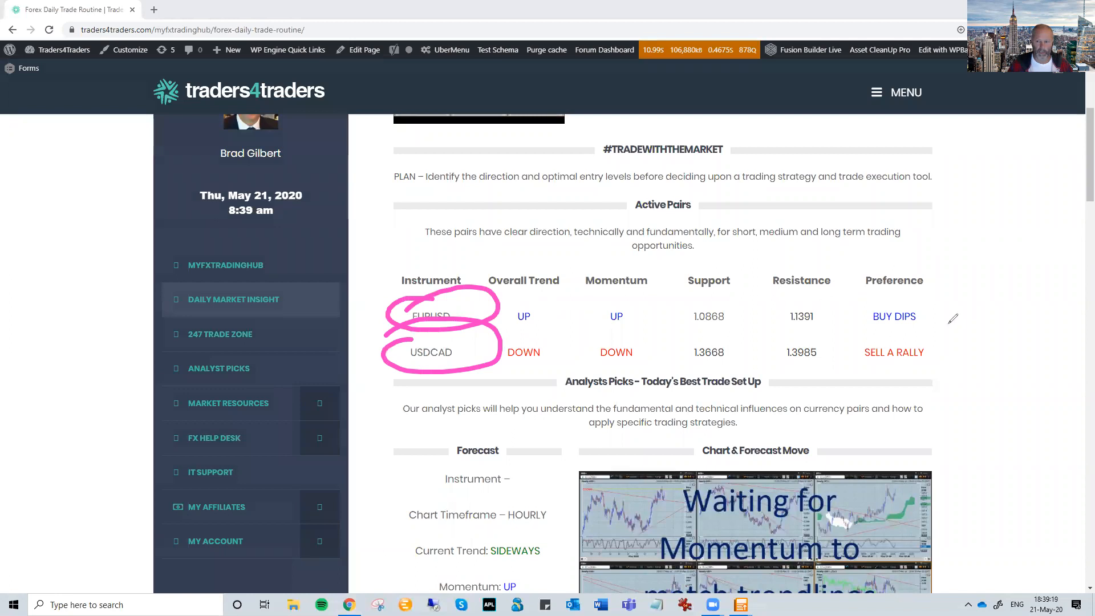
pyautogui.moveTo(938, 286); pyautogui.dragTo(956, 328)
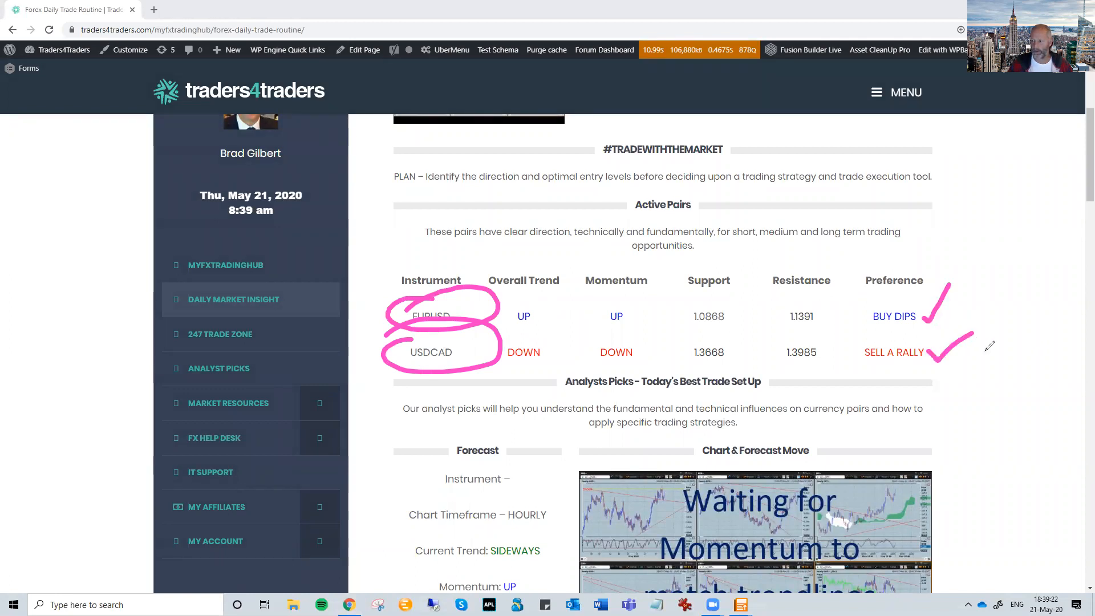
pyautogui.scroll(-3)
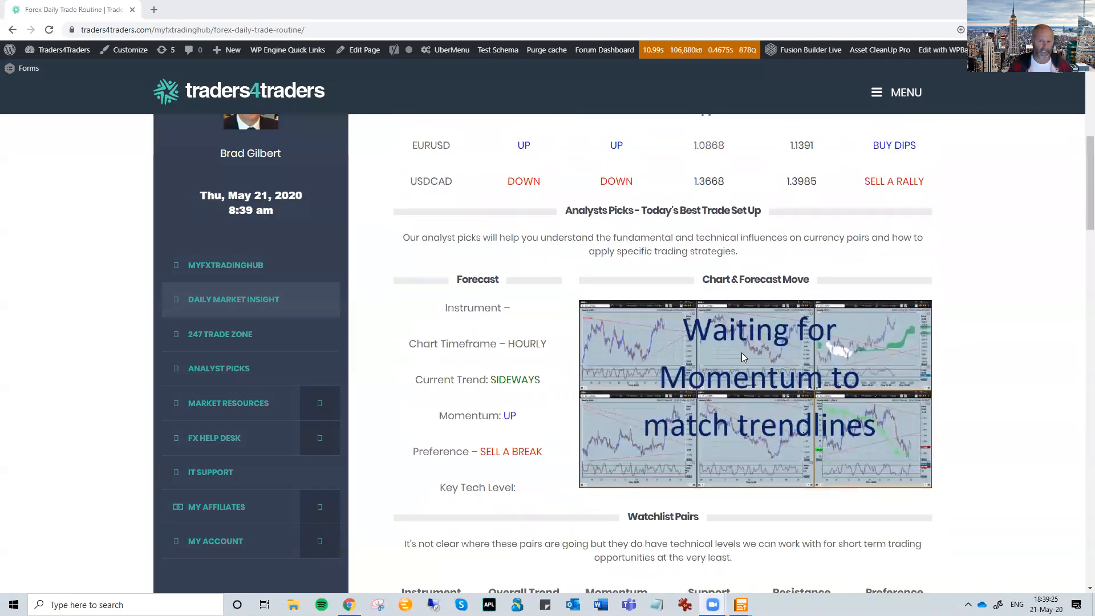
pyautogui.scroll(-3)
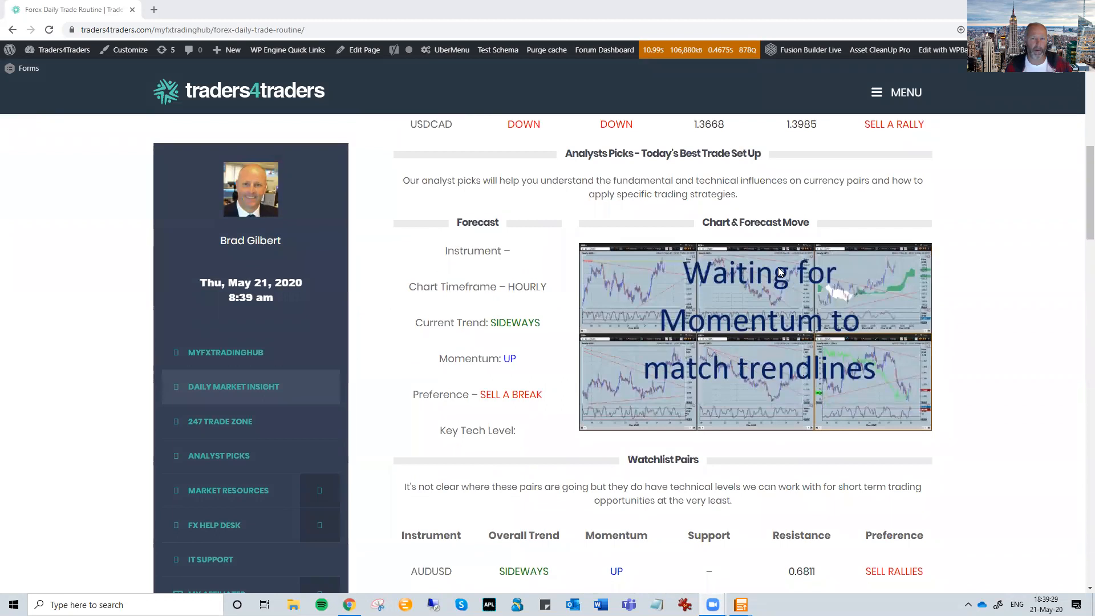
pyautogui.scroll(-3)
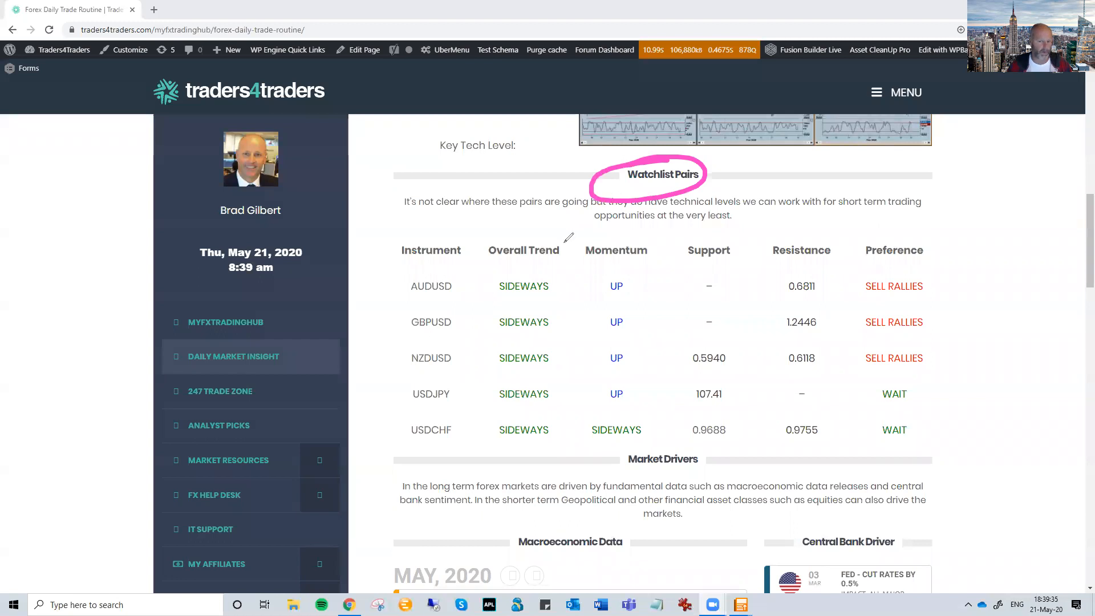
pyautogui.moveTo(709, 282)
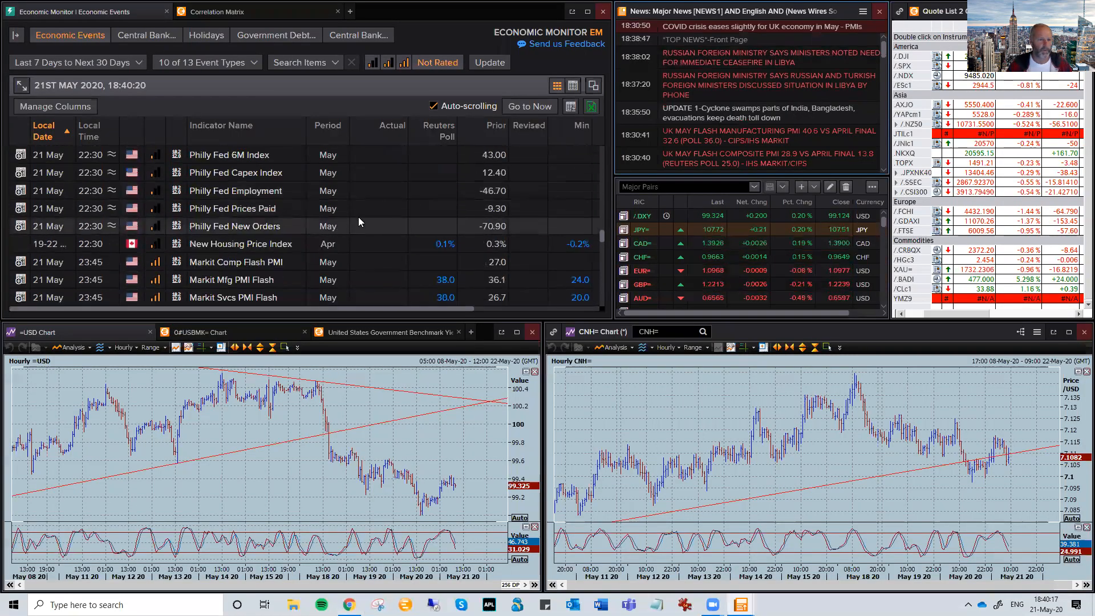
# Scroll the Economic Events list down to the 22 May US releases
pyautogui.scroll(-3)
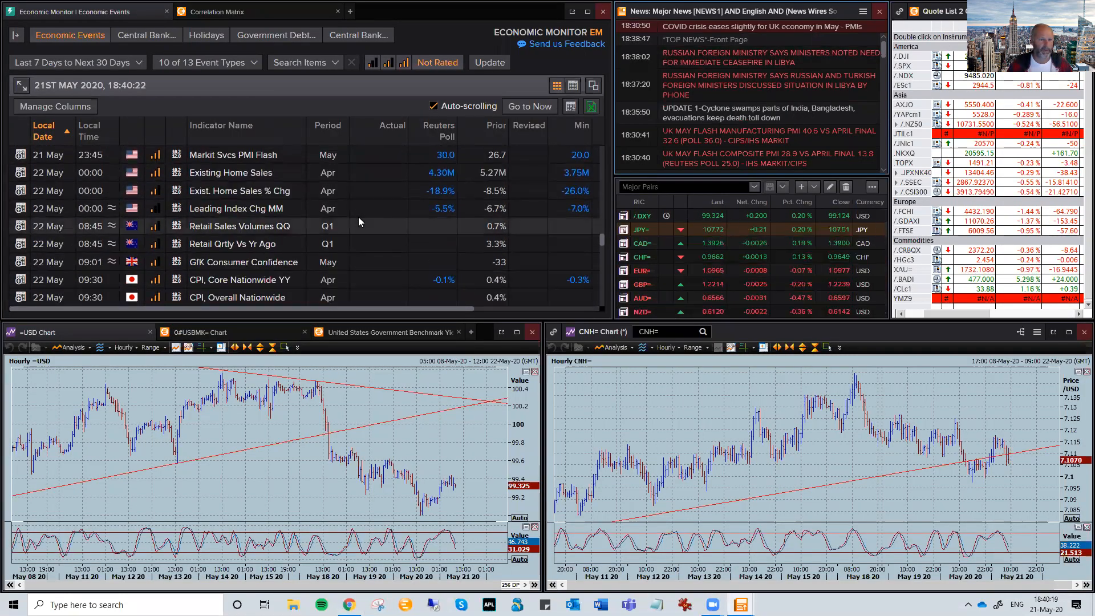